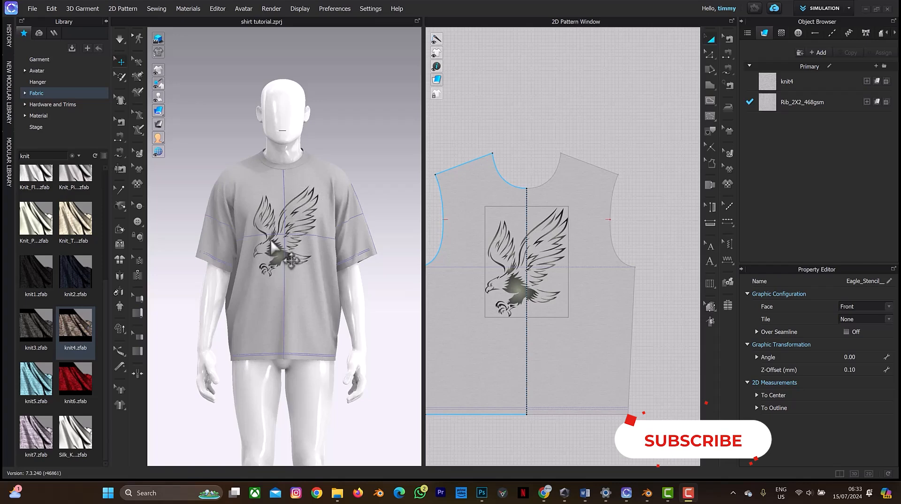
Export the avatar alone as AVATAR.obj, with patterns, graphics and trims excluded.
{"action": "left_click_drag", "start_coordinate": [282, 253], "coordinate": [314, 252]}
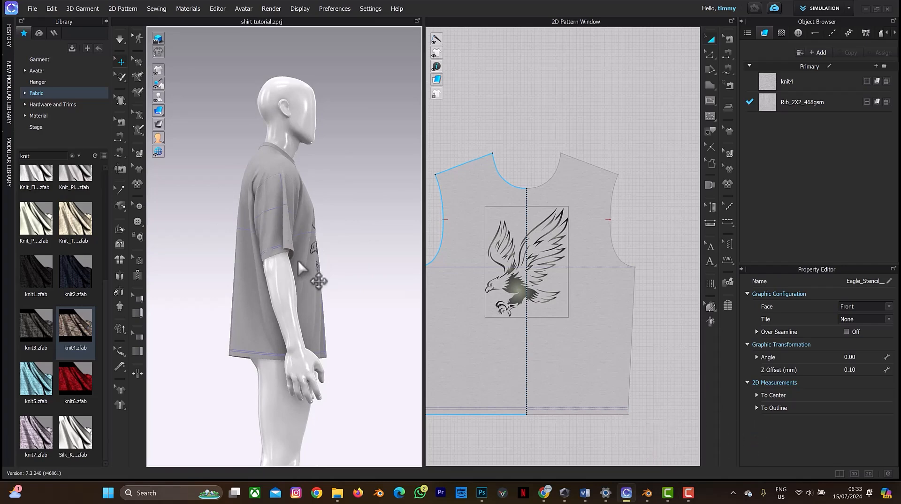
{"action": "mouse_move", "coordinate": [304, 216]}
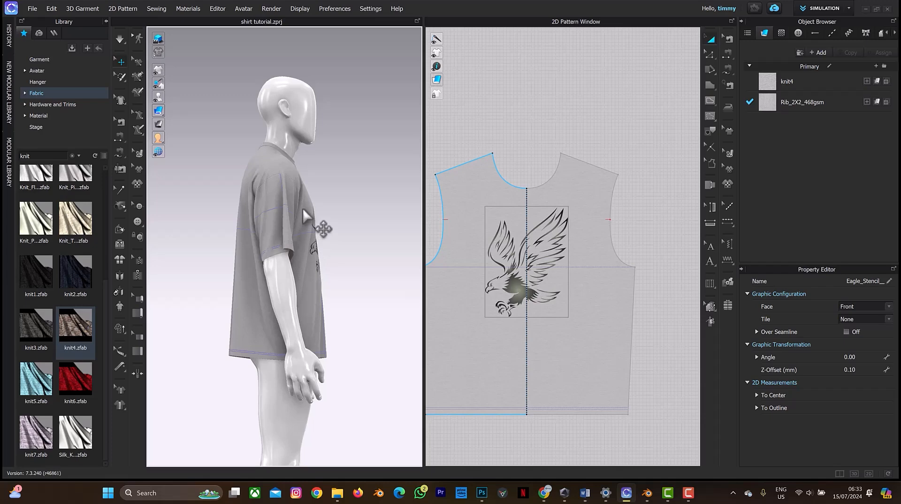
{"action": "mouse_move", "coordinate": [337, 171]}
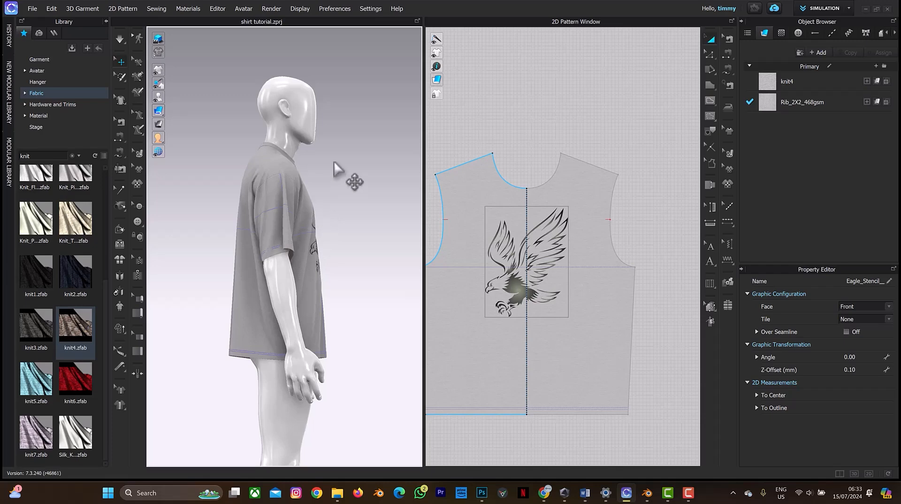
{"action": "mouse_move", "coordinate": [352, 216]}
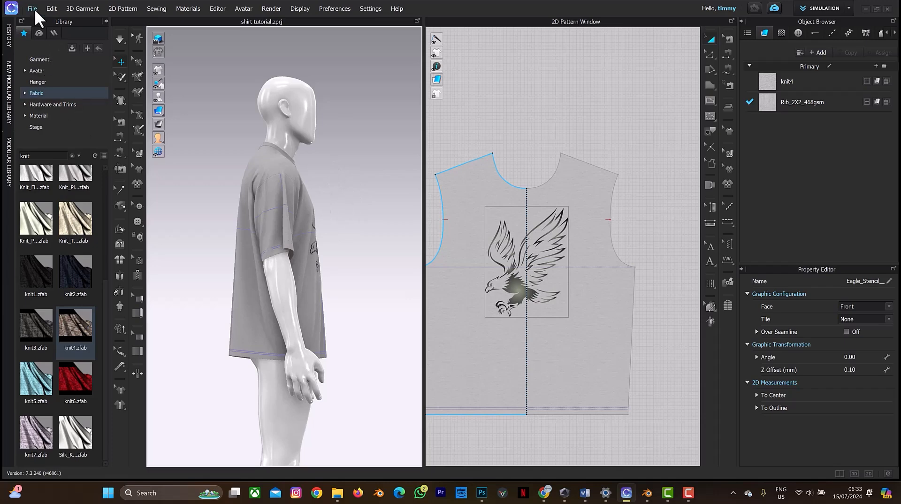
{"action": "left_click", "coordinate": [32, 9]}
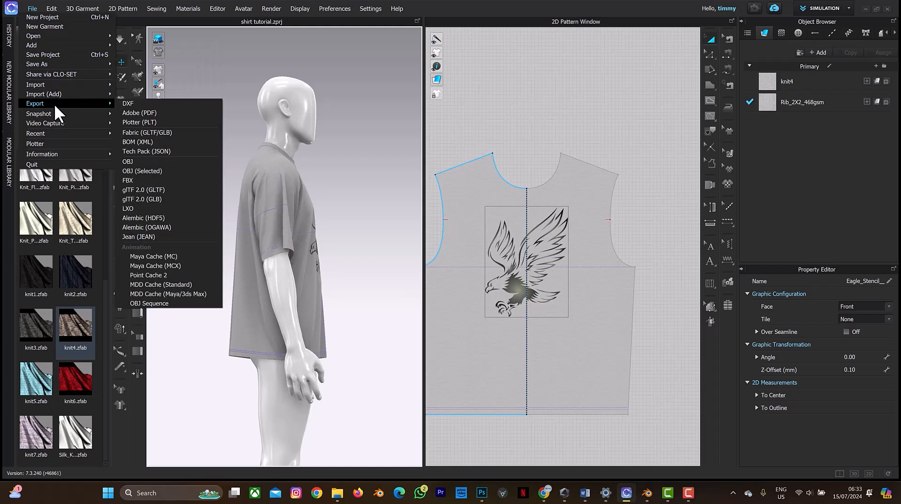
{"action": "mouse_move", "coordinate": [148, 167]}
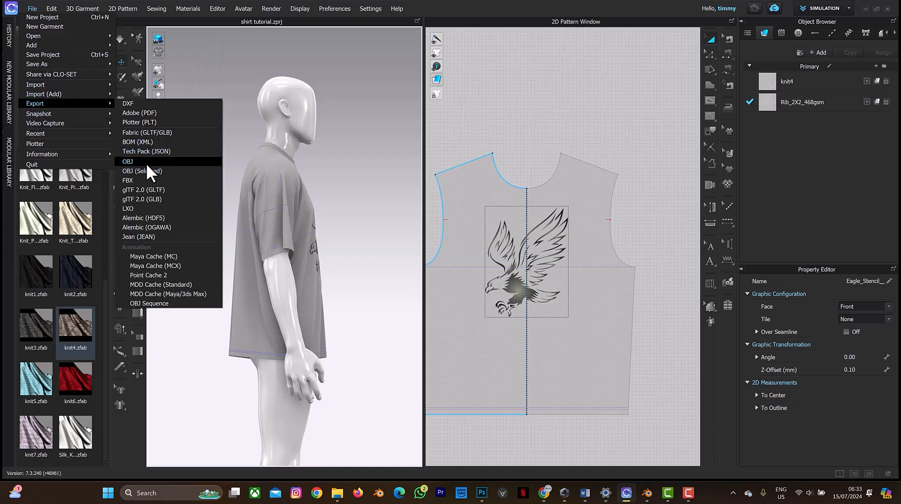
{"action": "left_click", "coordinate": [127, 161]}
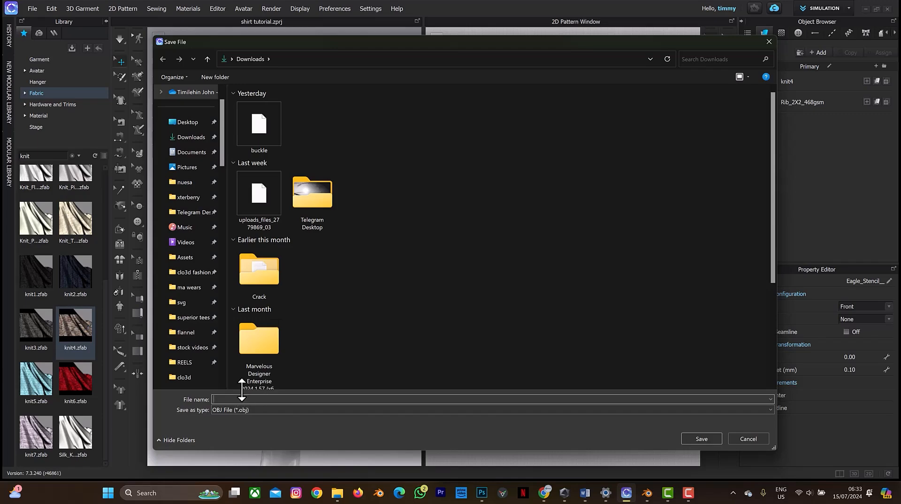
{"action": "type", "text": "AVATAR"}
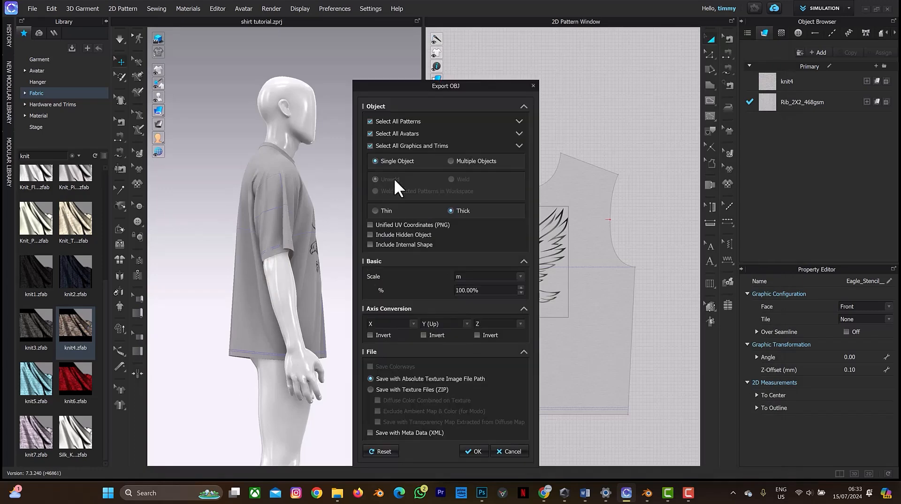
{"action": "left_click", "coordinate": [371, 121]}
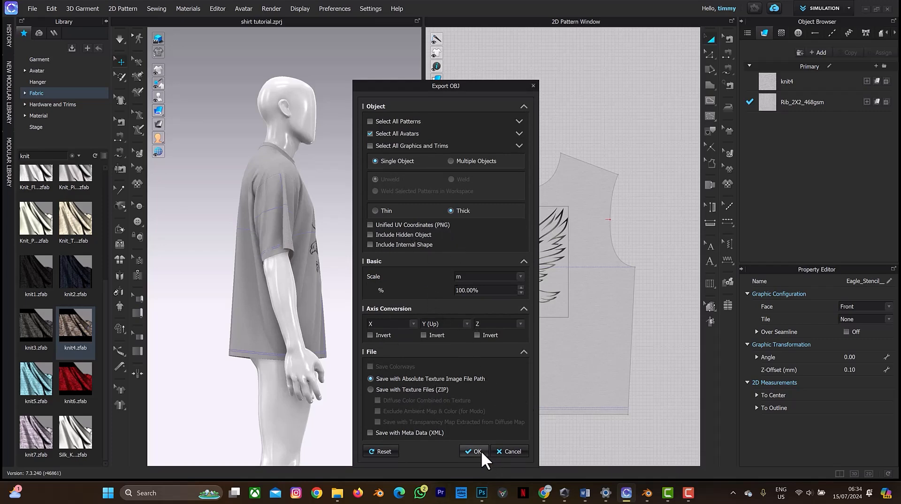
{"action": "left_click", "coordinate": [473, 452]}
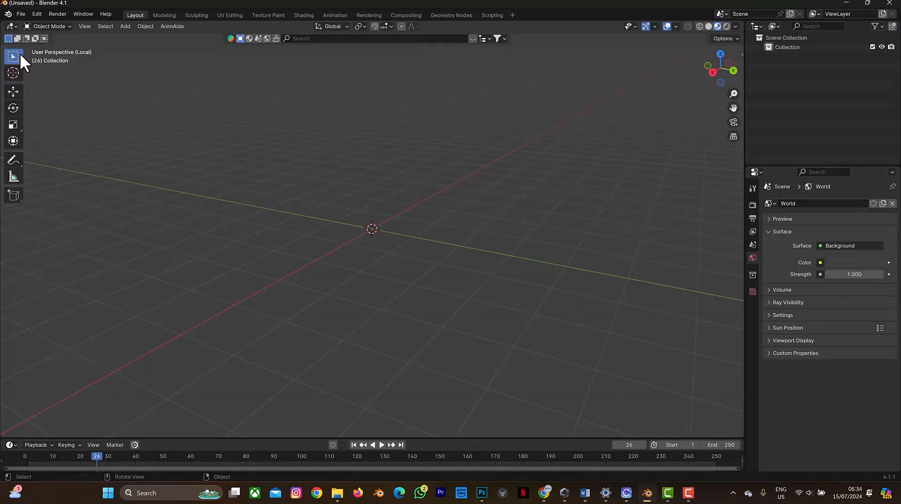
Import the AVATAR.obj file so the avatar stands at the scene origin.
{"action": "left_click", "coordinate": [20, 14]}
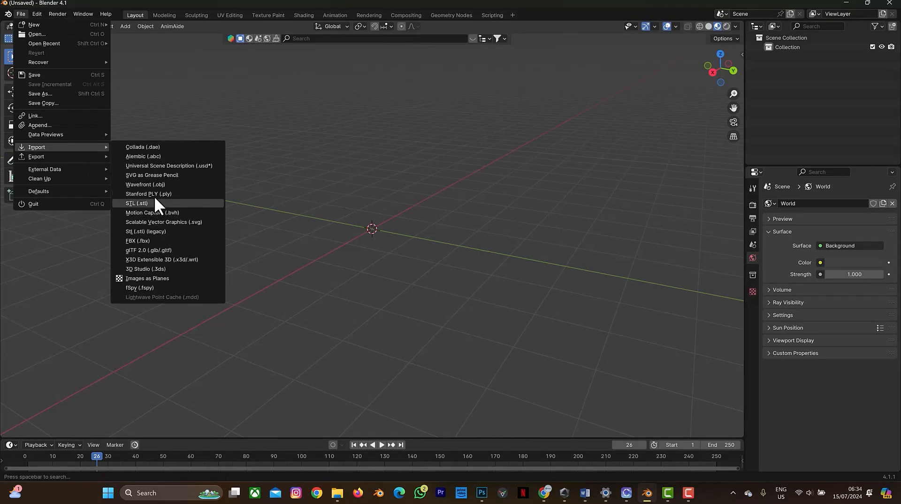
{"action": "left_click", "coordinate": [145, 184]}
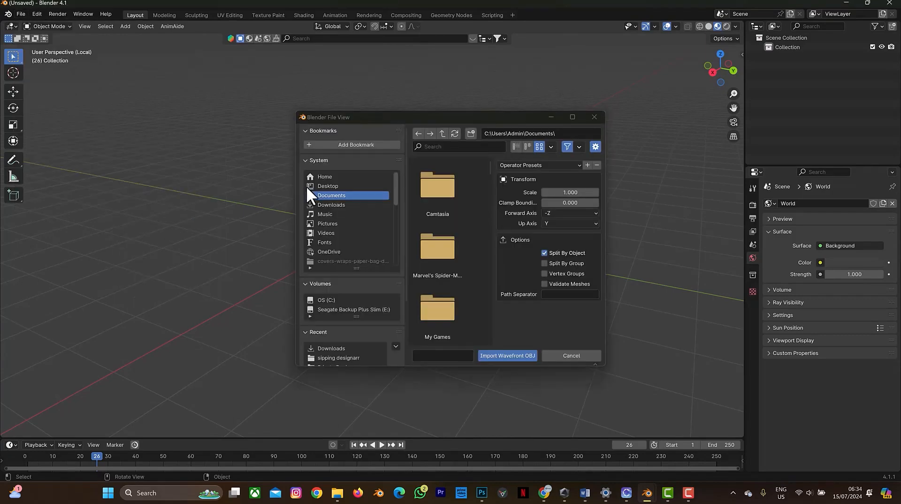
{"action": "left_click", "coordinate": [331, 205]}
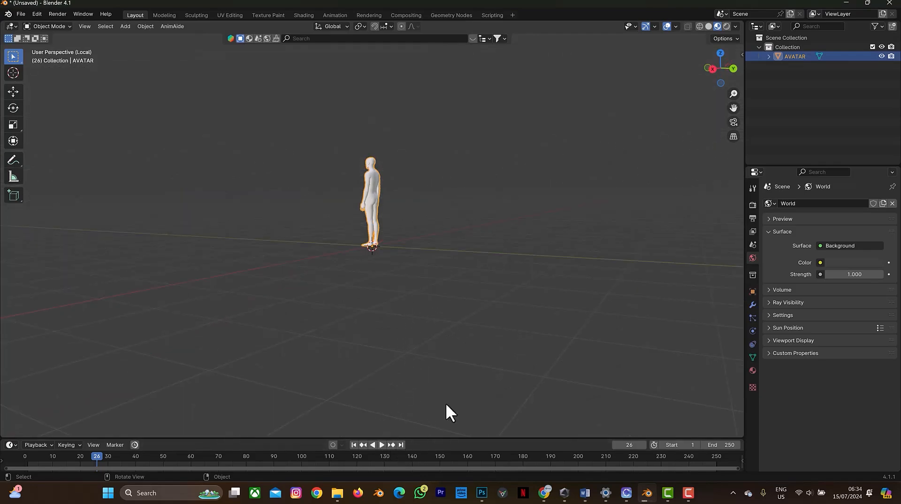
Face the avatar from the front and jump to frame 1 for keyframing its transforms.
{"action": "left_click_drag", "start_coordinate": [449, 411], "coordinate": [311, 264]}
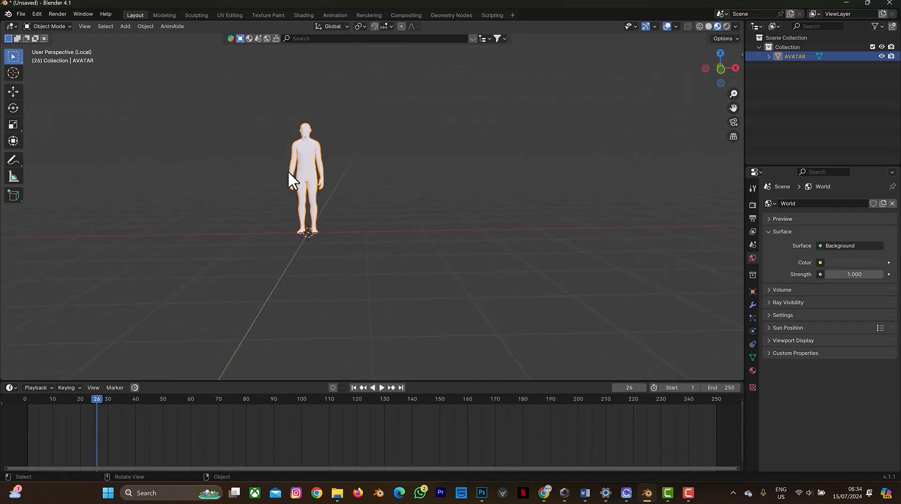
{"action": "mouse_move", "coordinate": [339, 181]}
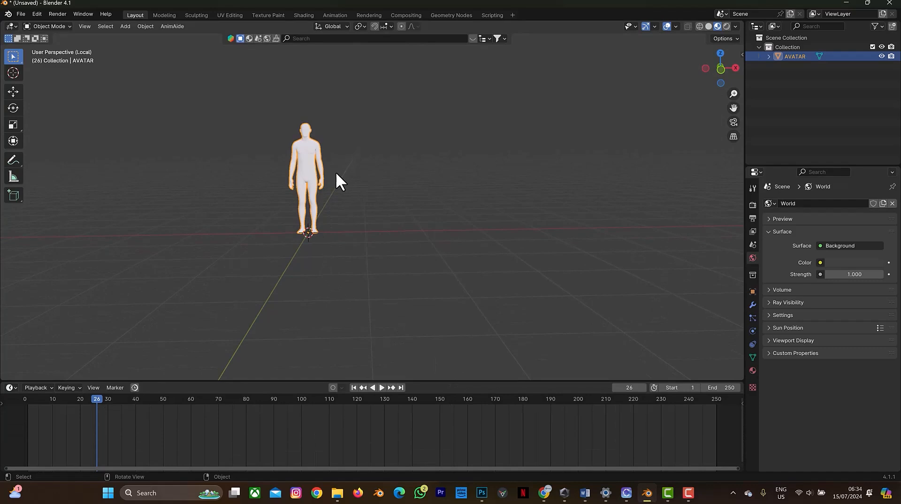
{"action": "mouse_move", "coordinate": [112, 342]}
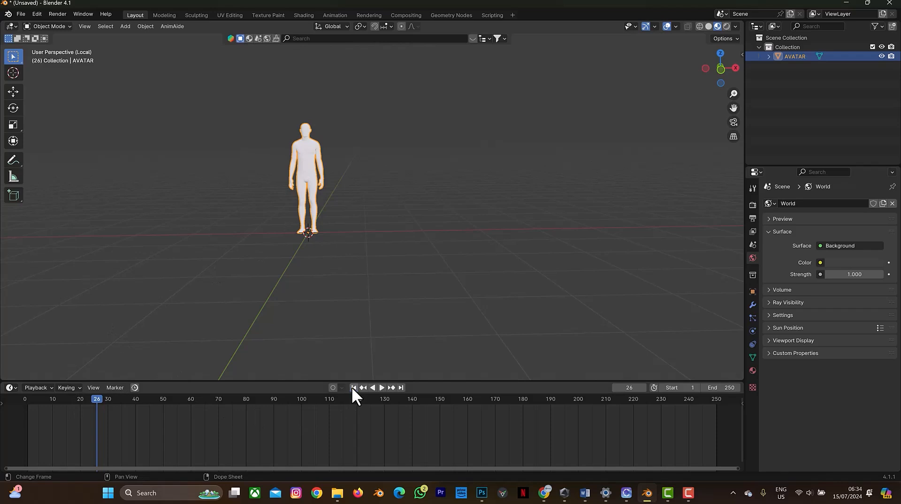
{"action": "left_click", "coordinate": [353, 388]}
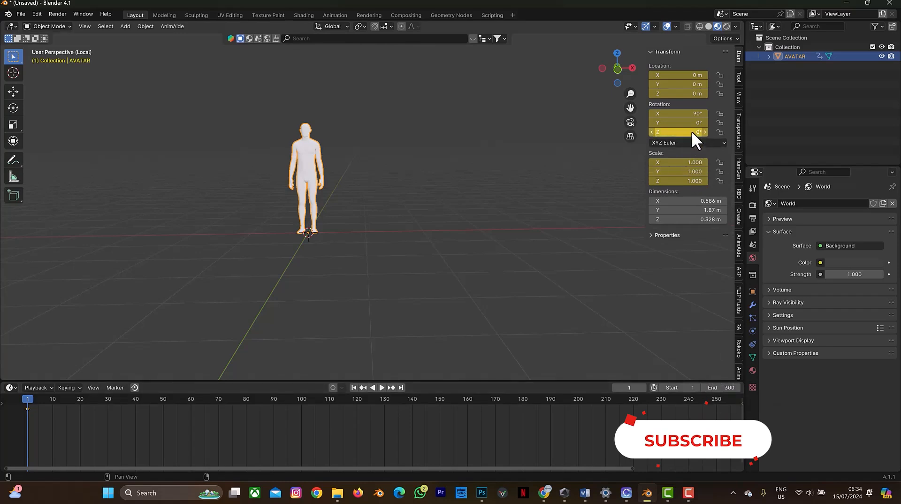
{"action": "mouse_move", "coordinate": [678, 133]}
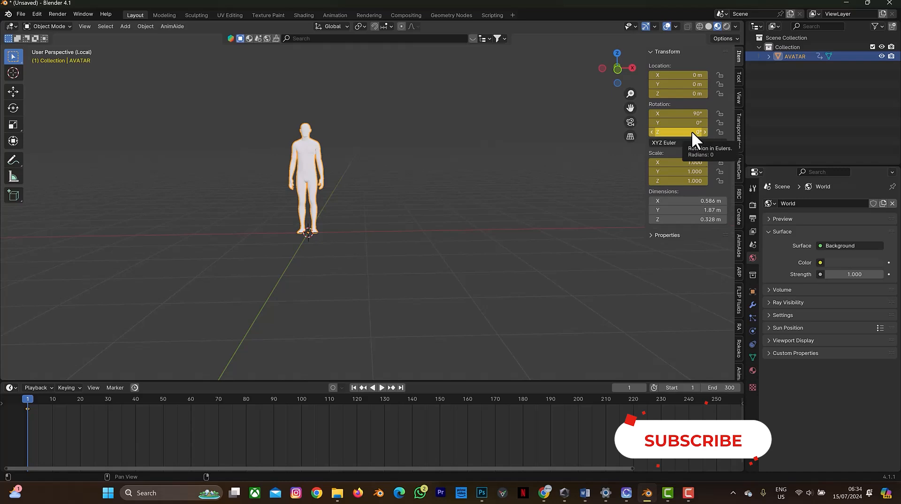
Set the avatar's Z rotation to 720° and bring up its keyframe options.
{"action": "left_click", "coordinate": [677, 133]}
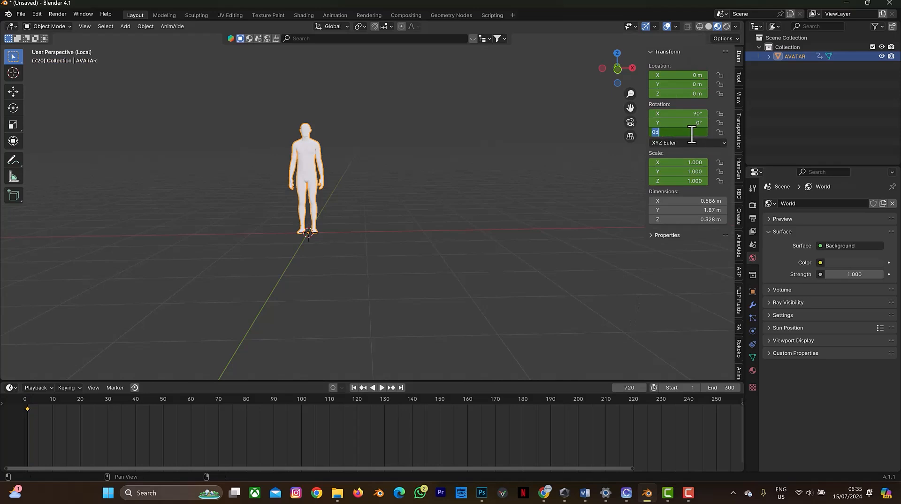
{"action": "type", "text": "720"}
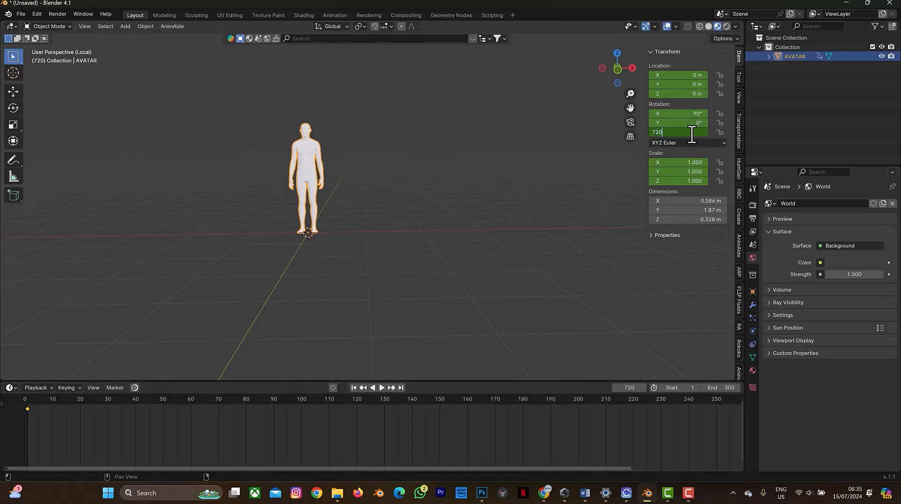
{"action": "key", "text": "Return"}
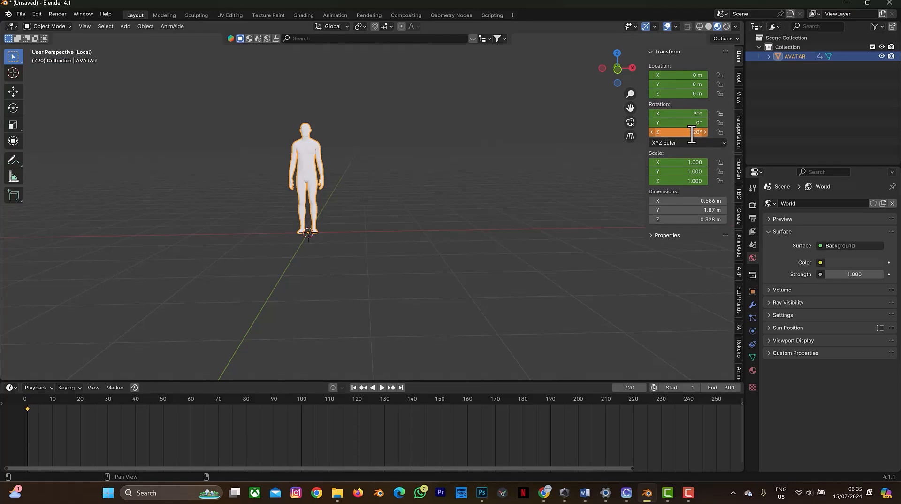
{"action": "right_click", "coordinate": [678, 133]}
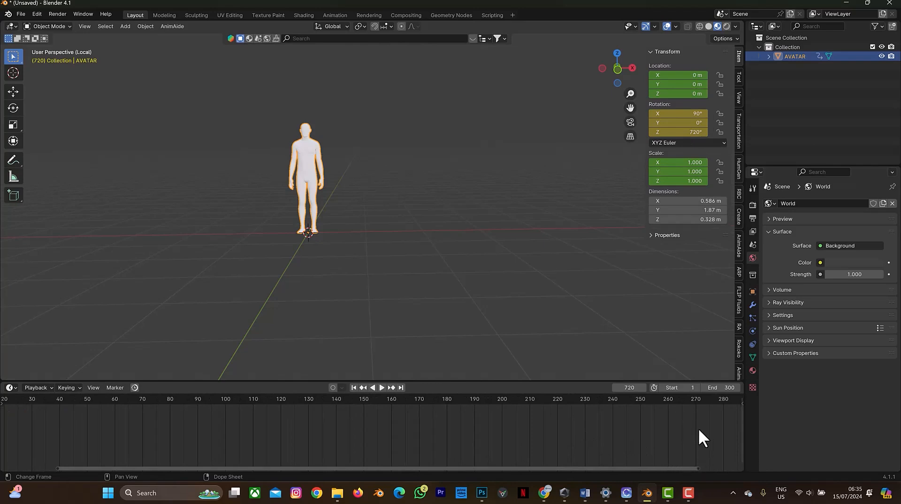
{"action": "mouse_move", "coordinate": [701, 476]}
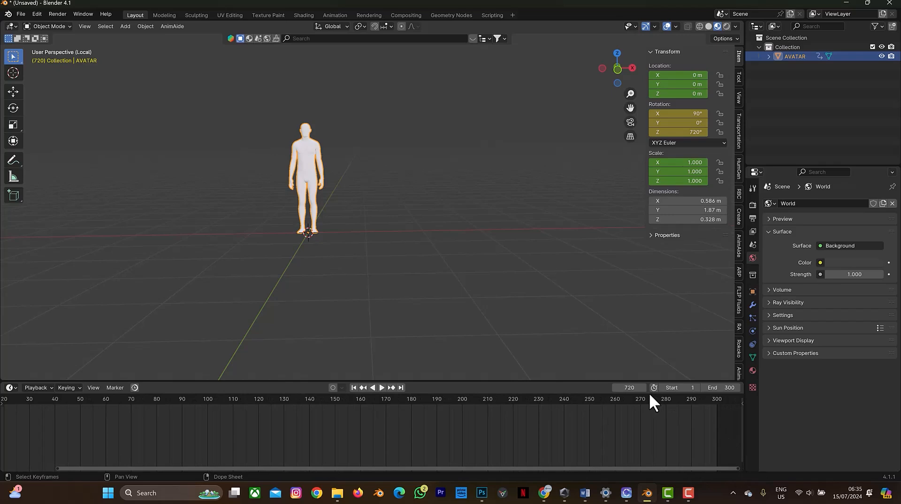
Jump to frame 300 and insert a rotation keyframe there.
{"action": "left_click", "coordinate": [628, 388]}
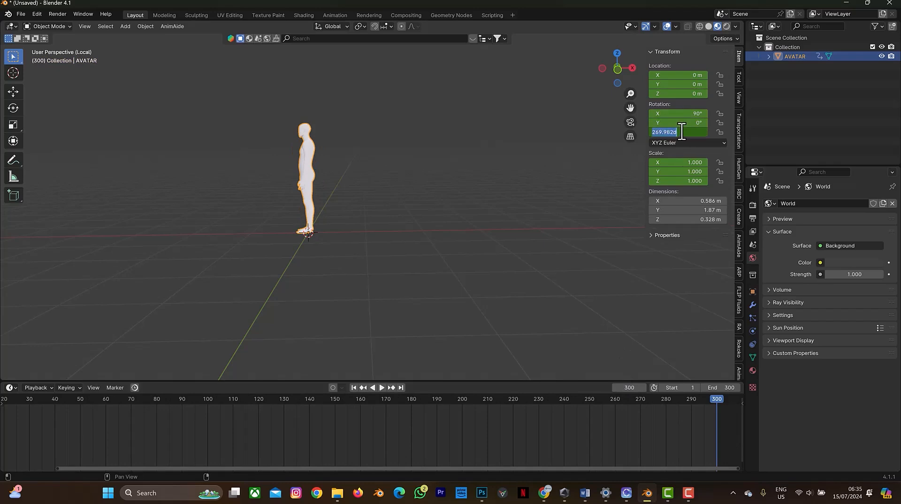
{"action": "type", "text": "720"}
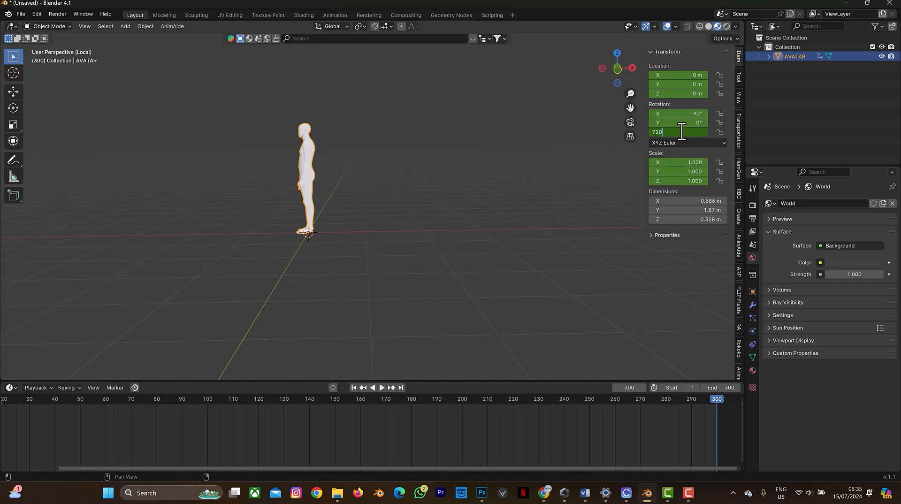
{"action": "right_click", "coordinate": [678, 132]}
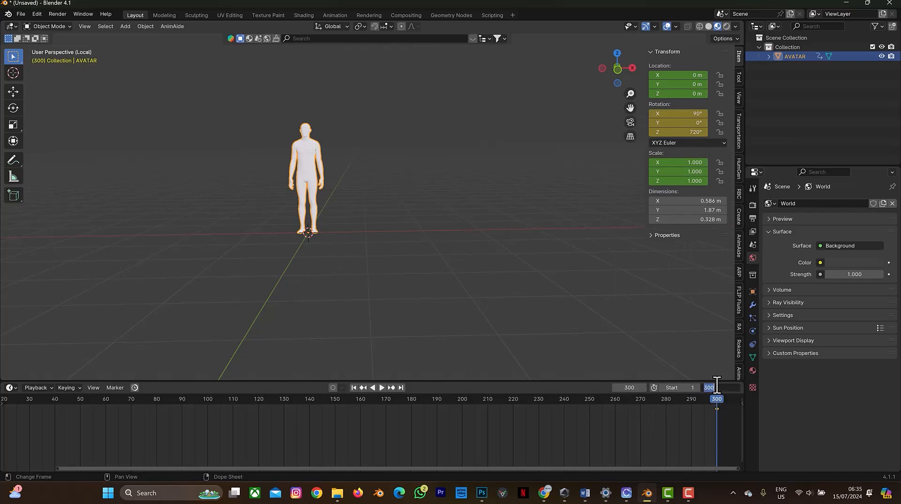
Re-enter the 720° rotation and set the animation's end frame back to 300.
{"action": "type", "text": "720"}
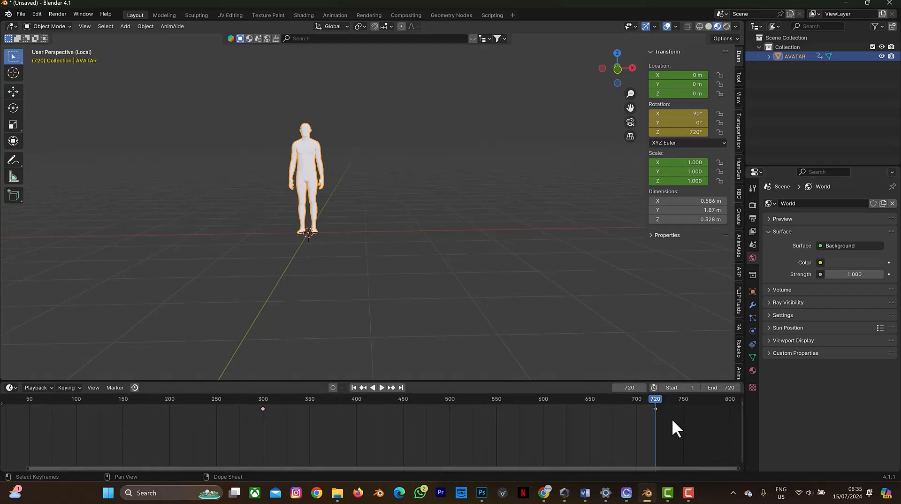
{"action": "left_click_drag", "start_coordinate": [656, 398], "coordinate": [702, 399]}
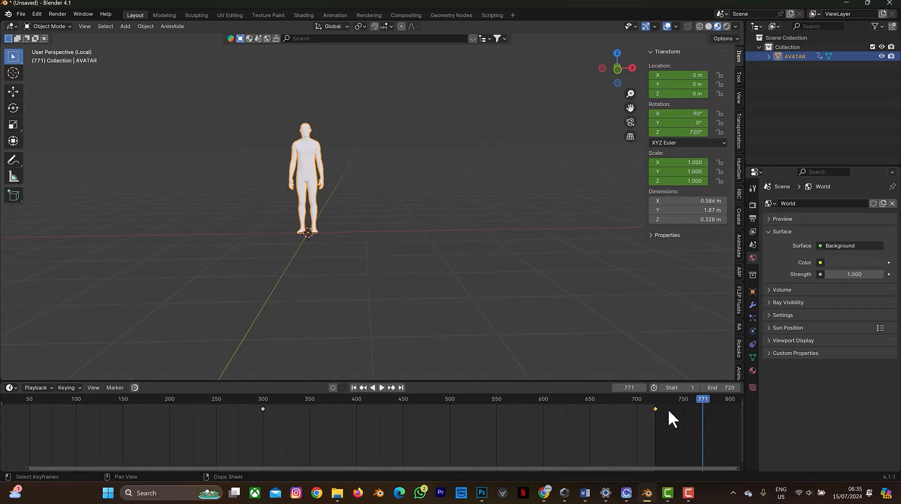
{"action": "mouse_move", "coordinate": [659, 419]}
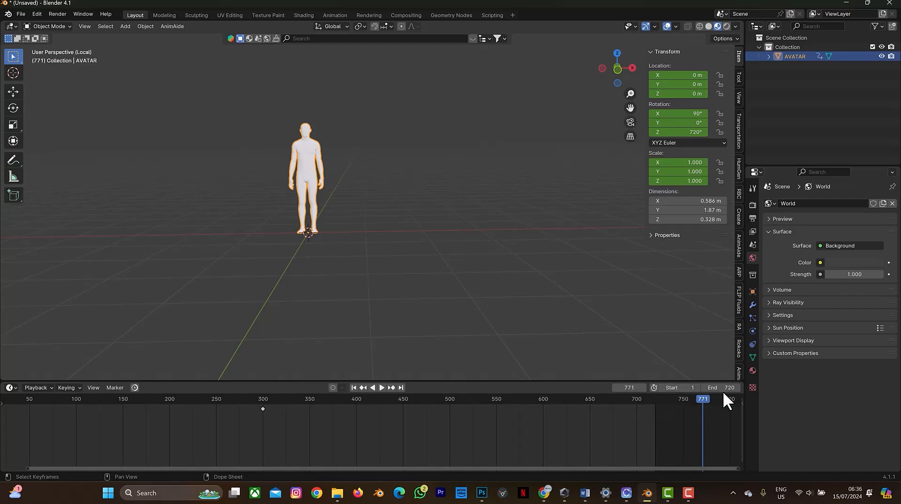
{"action": "left_click", "coordinate": [729, 387]}
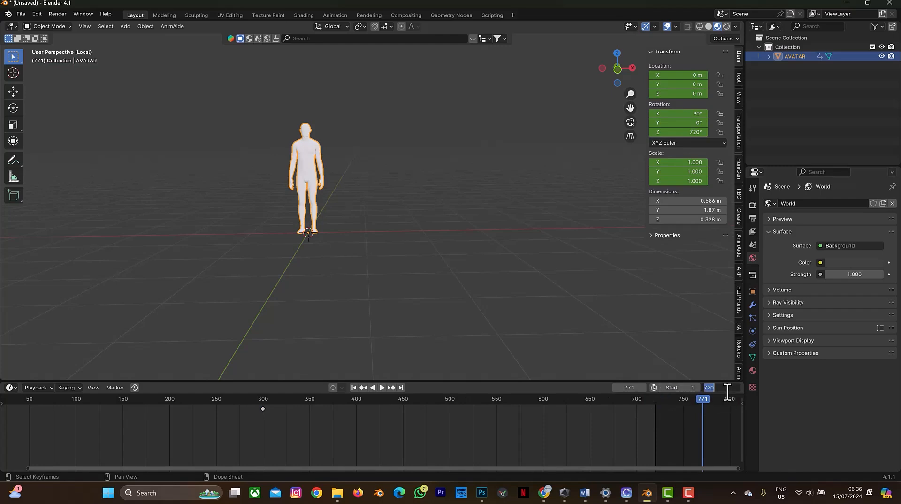
{"action": "type", "text": "300"}
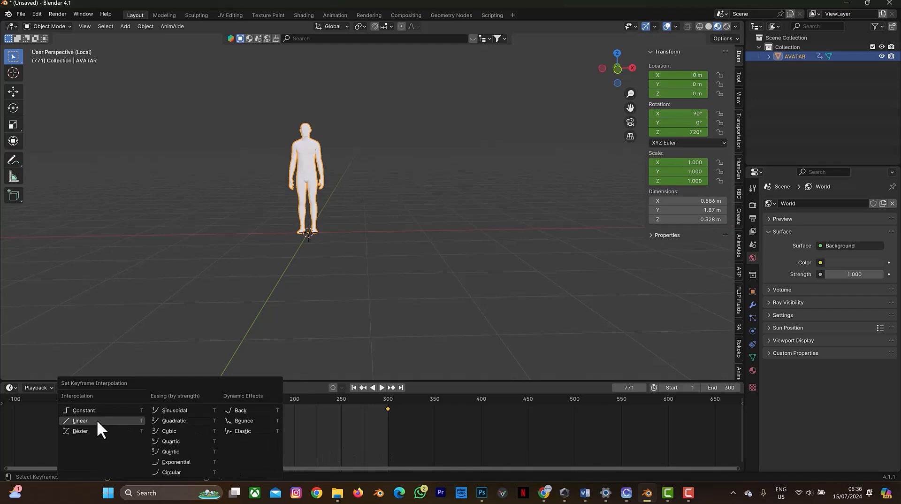
Make the rotation keys linear and scrub partway through to check the spin.
{"action": "left_click", "coordinate": [80, 421]}
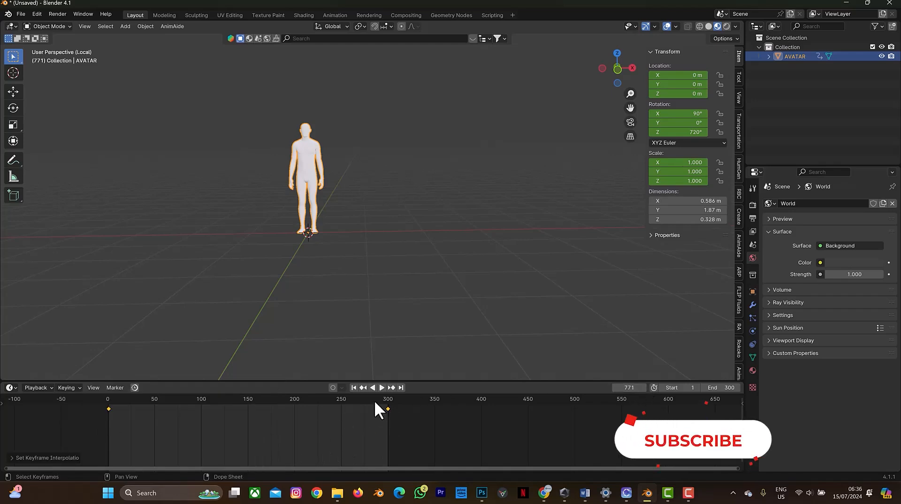
{"action": "left_click", "coordinate": [382, 387]}
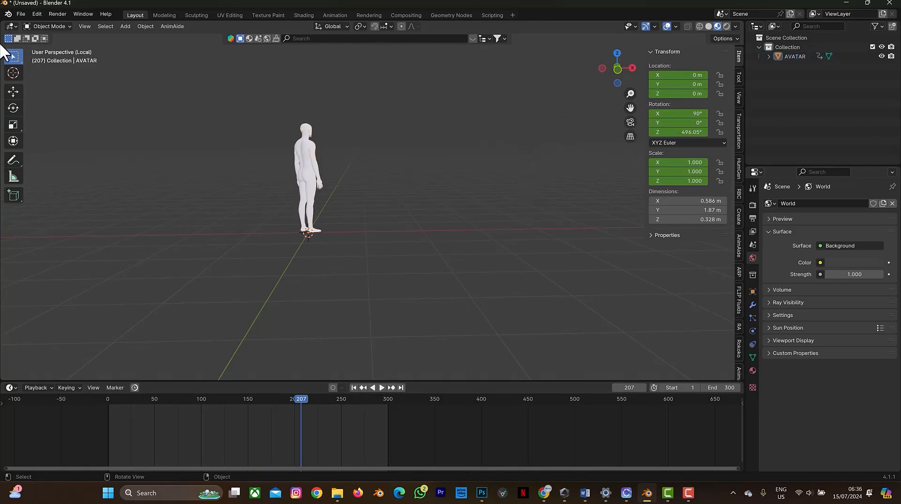
{"action": "left_click", "coordinate": [21, 14]}
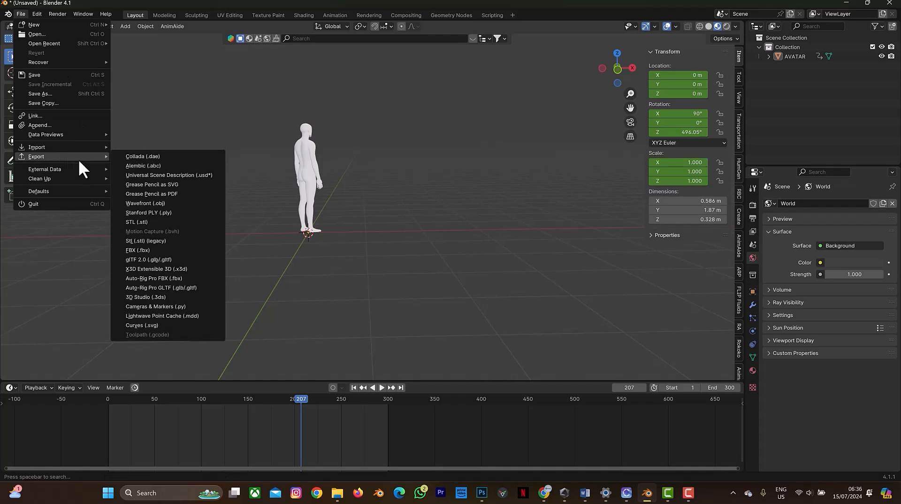
Export the spinning avatar as AVATAR ANIMATION Alembic into Downloads.
{"action": "left_click", "coordinate": [143, 165]}
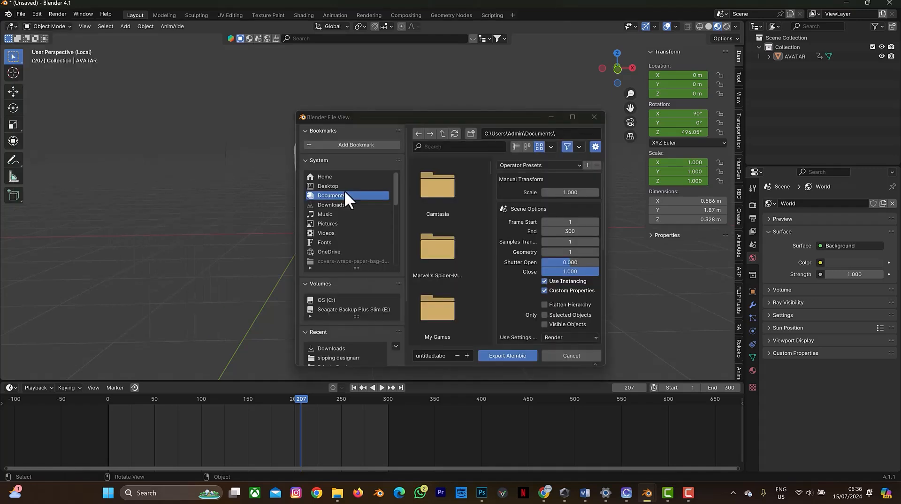
{"action": "left_click", "coordinate": [331, 205]}
{"action": "type", "text": "AVA"}
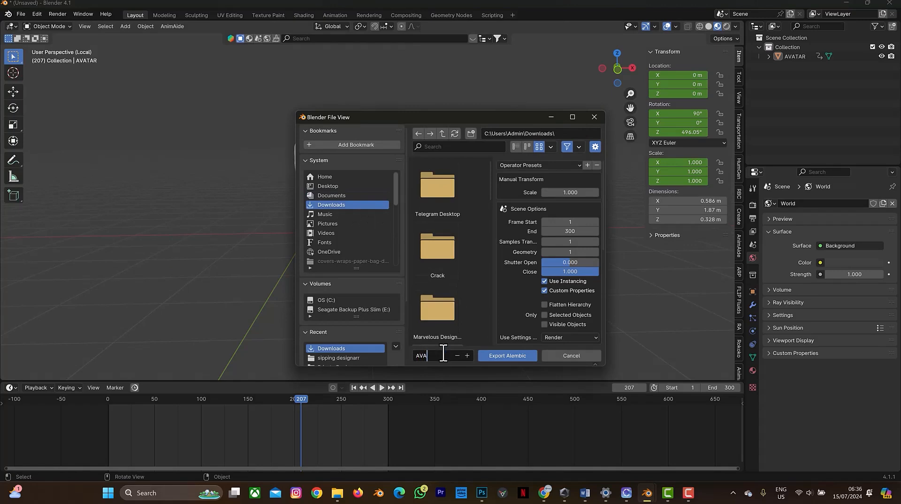
{"action": "type", "text": "TAR"}
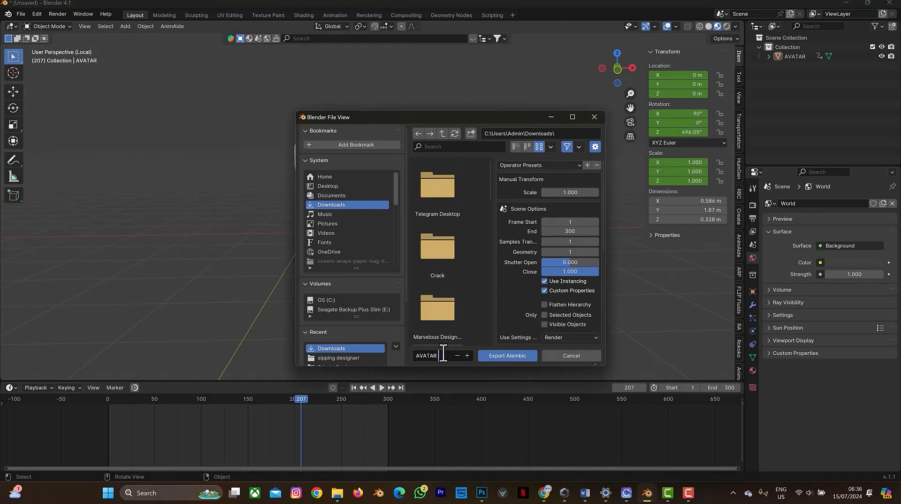
{"action": "type", "text": "R ANIMATIO"}
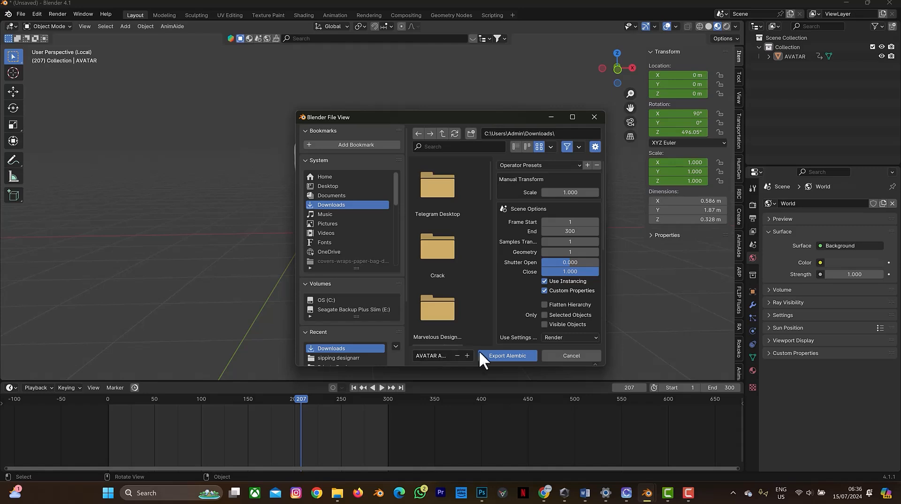
{"action": "left_click", "coordinate": [506, 355]}
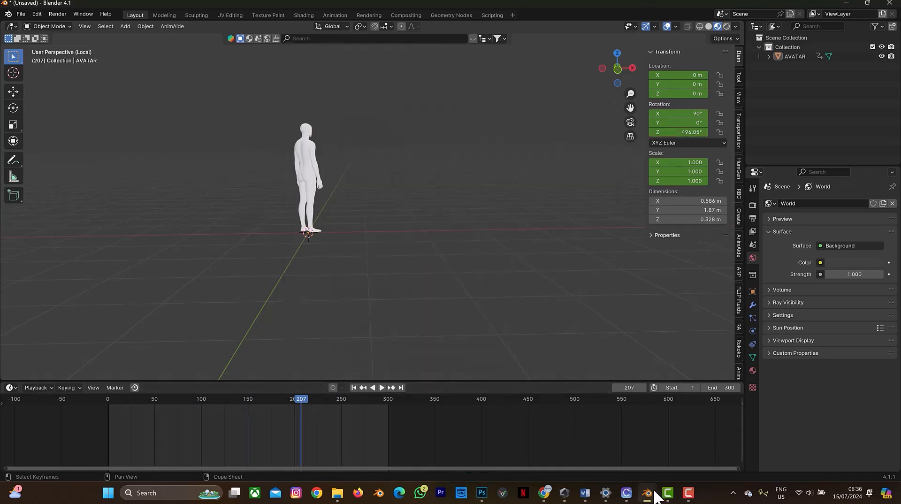
Import AVATAR ANIMATION.abc into CLO 3D with Load Type Add, dressing the avatar in the eagle shirt.
{"action": "left_click", "coordinate": [666, 493]}
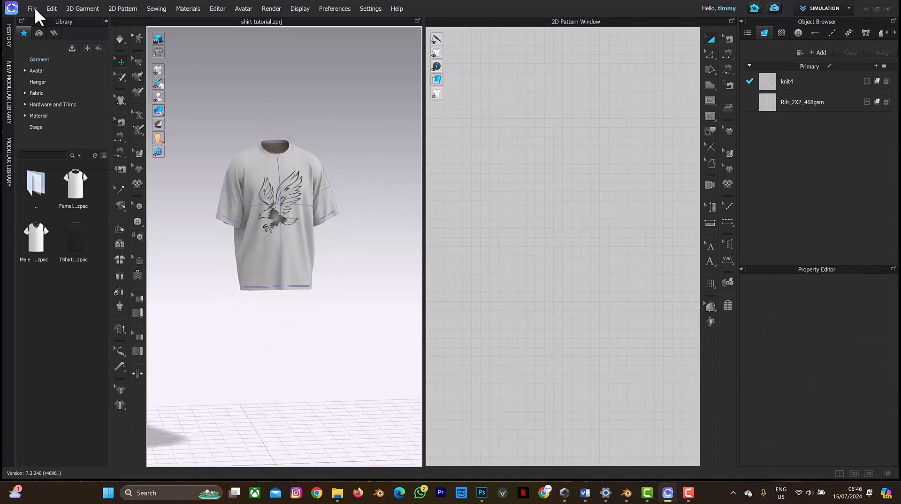
{"action": "left_click", "coordinate": [32, 8]}
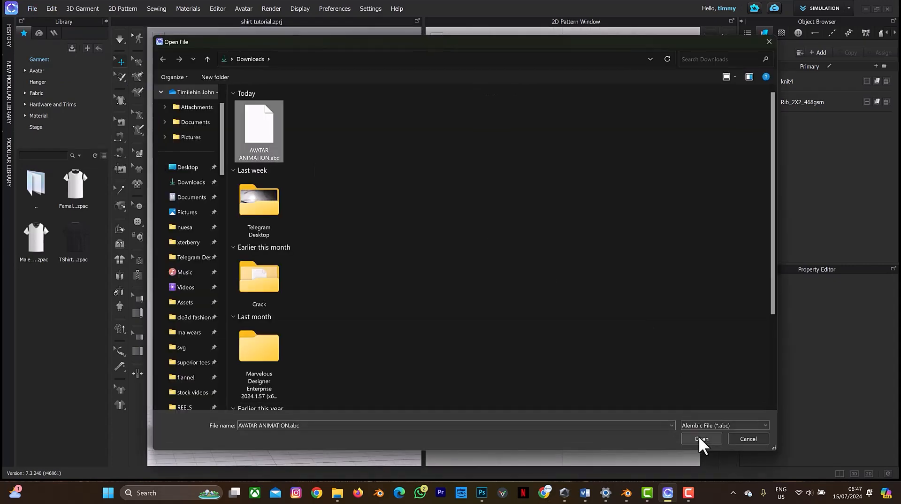
{"action": "left_click", "coordinate": [700, 439]}
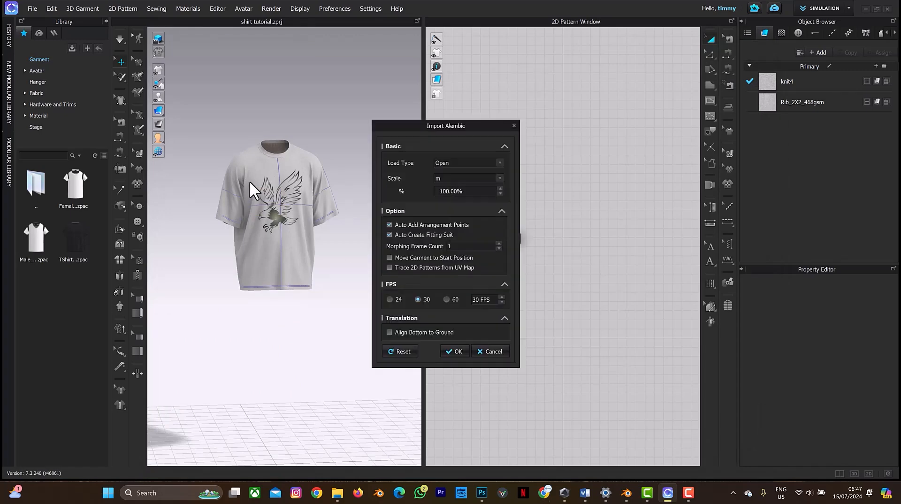
{"action": "left_click", "coordinate": [467, 163]}
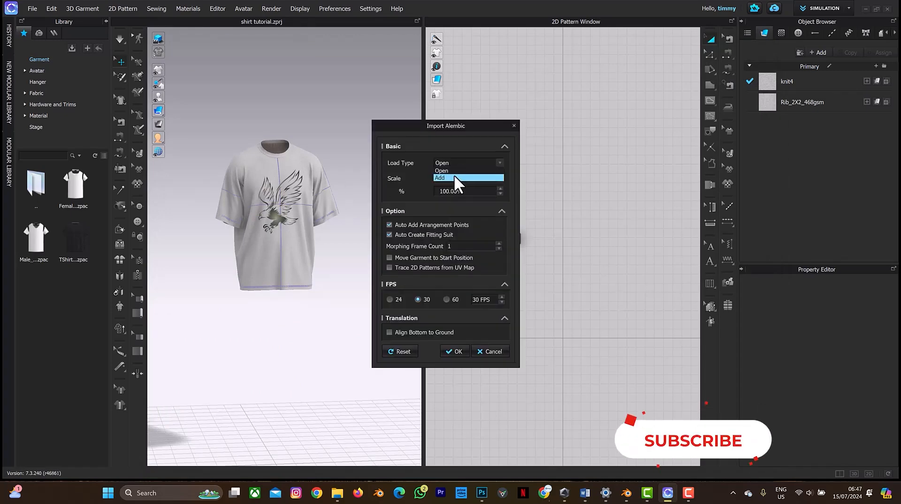
{"action": "left_click", "coordinate": [455, 351]}
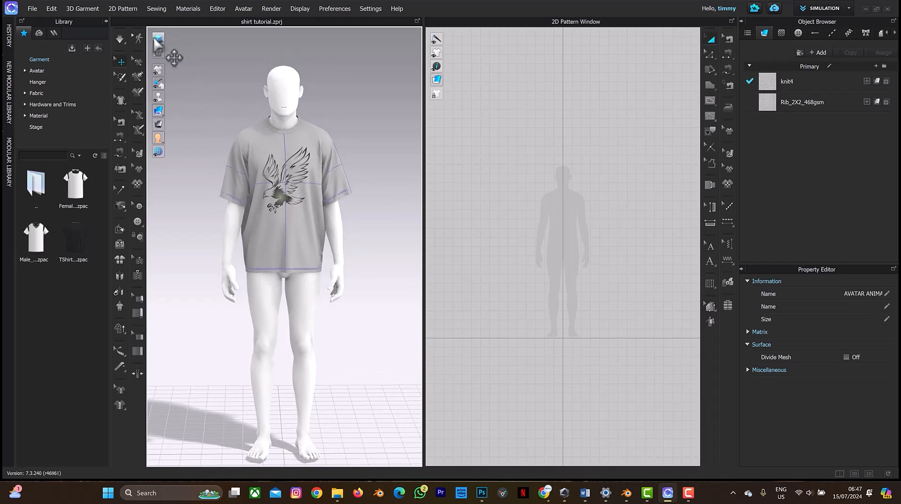
{"action": "mouse_move", "coordinate": [158, 39]}
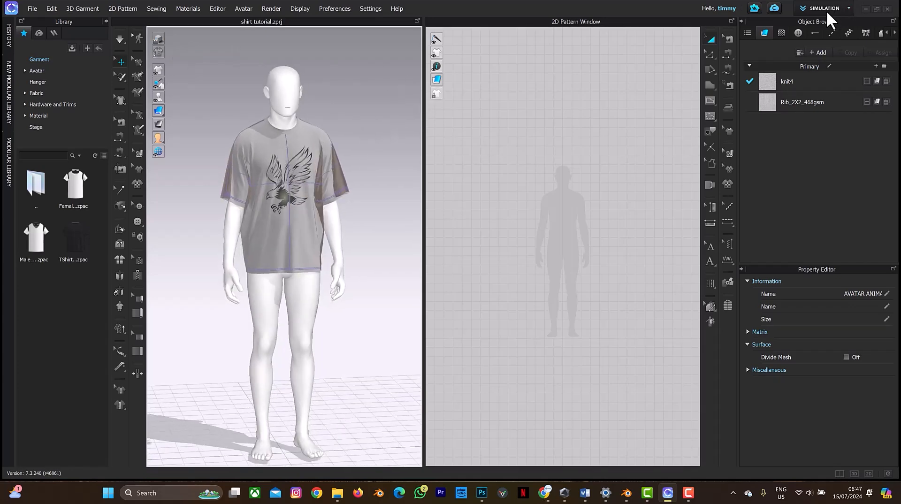
{"action": "left_click", "coordinate": [824, 9]}
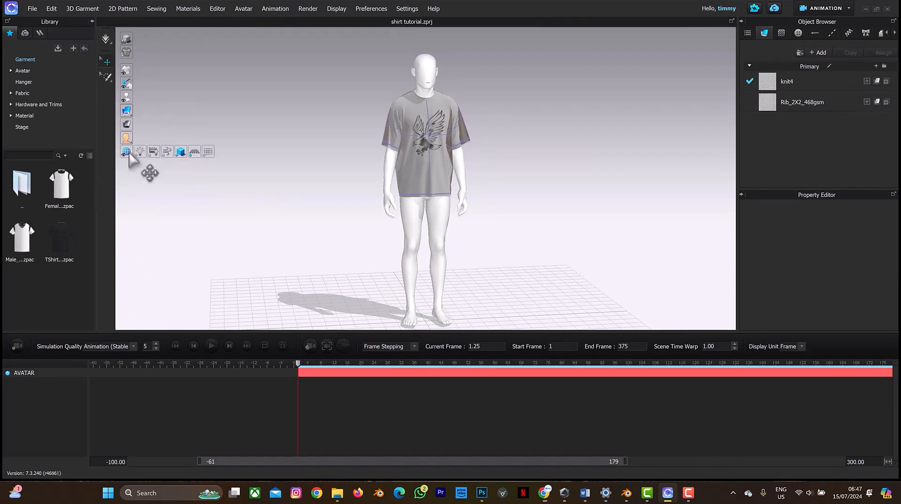
{"action": "mouse_move", "coordinate": [167, 151]}
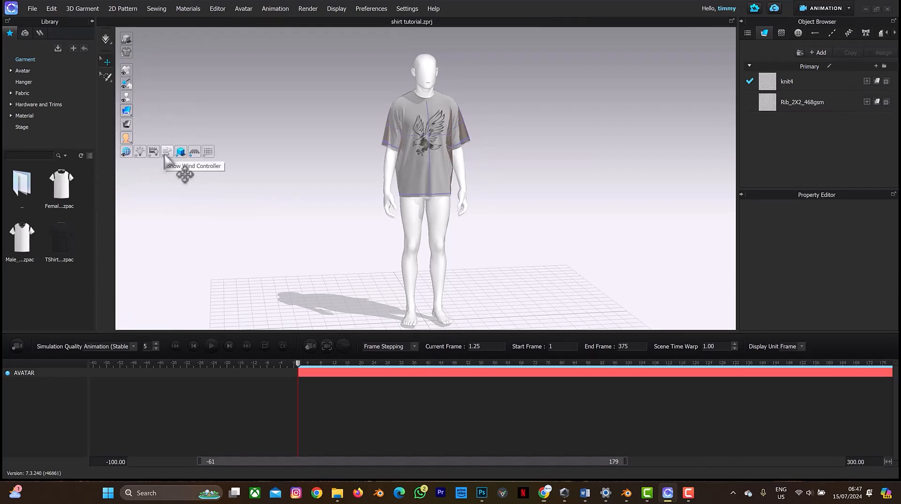
Add a wind controller to the scene beside the avatar.
{"action": "left_click", "coordinate": [167, 151]}
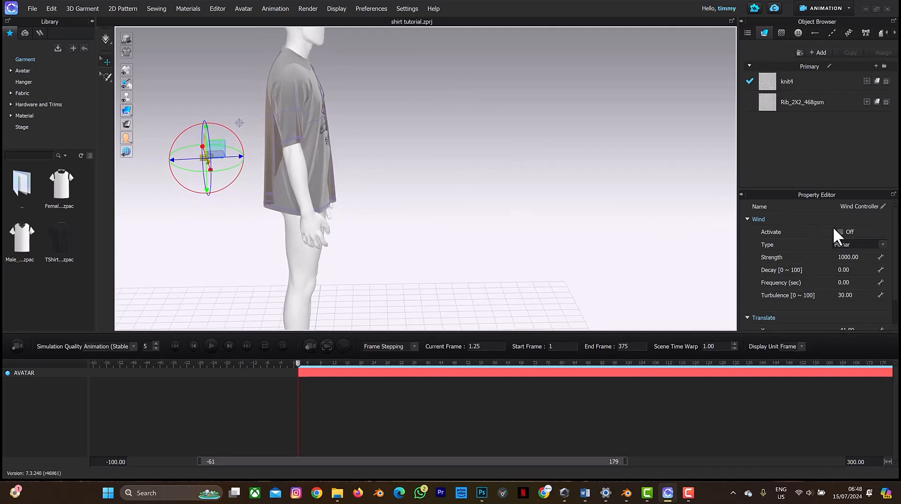
{"action": "mouse_move", "coordinate": [843, 240]}
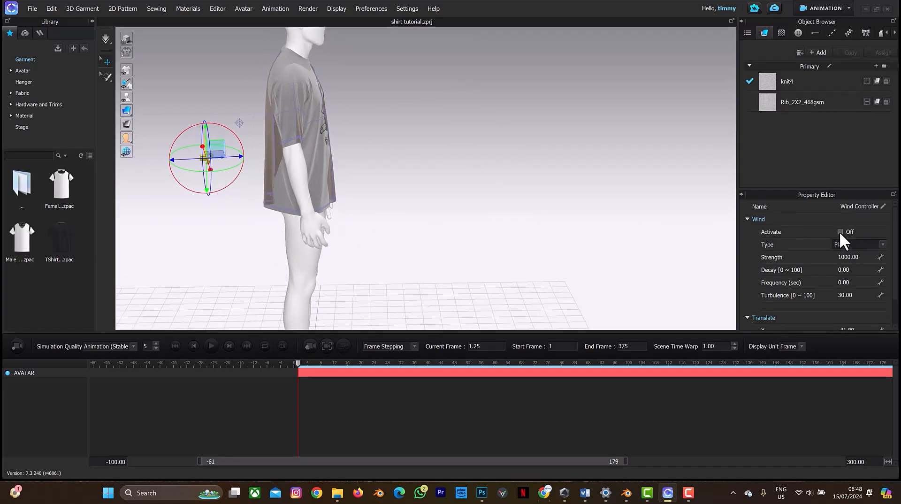
Activate the wind and enter its strength, decay 10 and frequency values.
{"action": "left_click", "coordinate": [841, 232]}
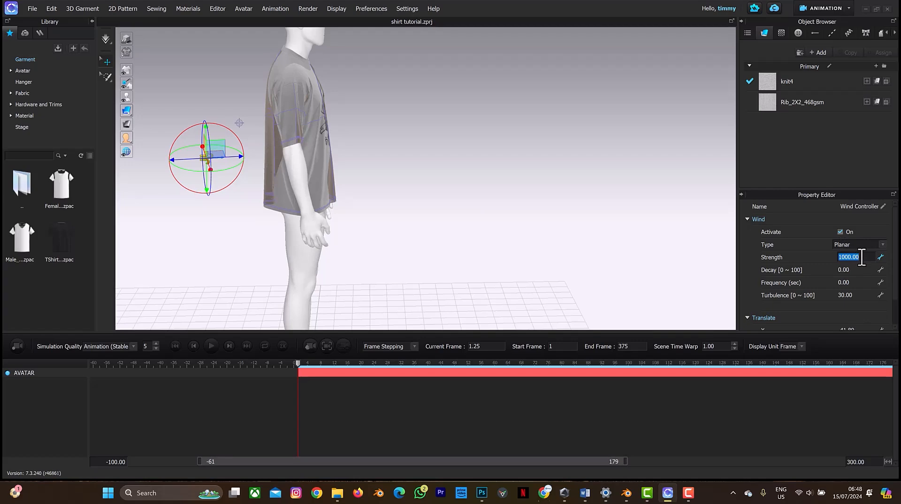
{"action": "type", "text": "5.00"}
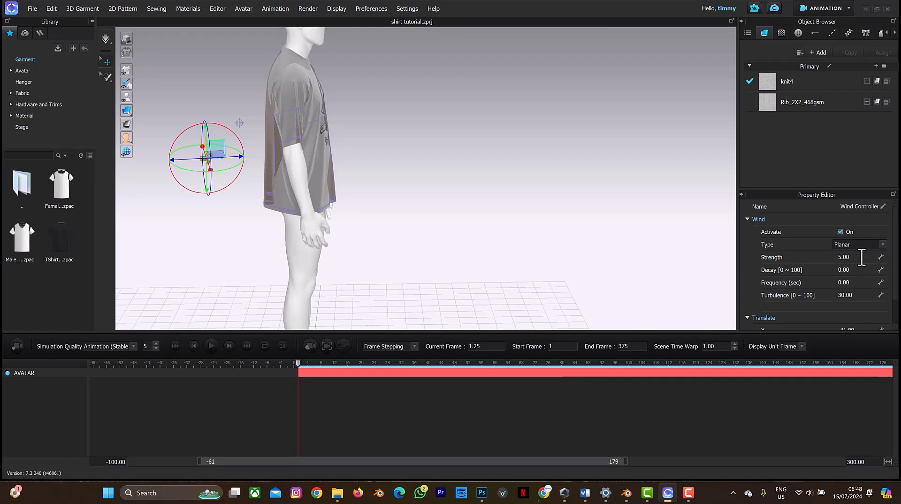
{"action": "mouse_move", "coordinate": [706, 279]}
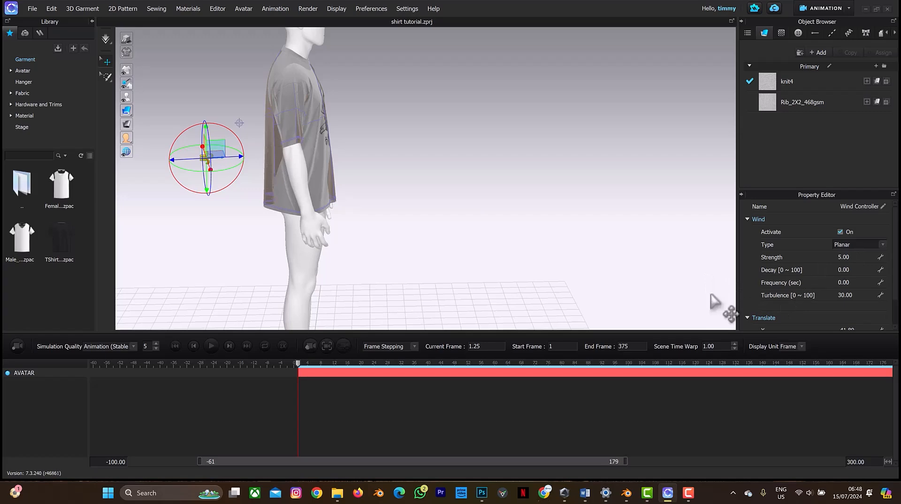
{"action": "mouse_move", "coordinate": [367, 270]}
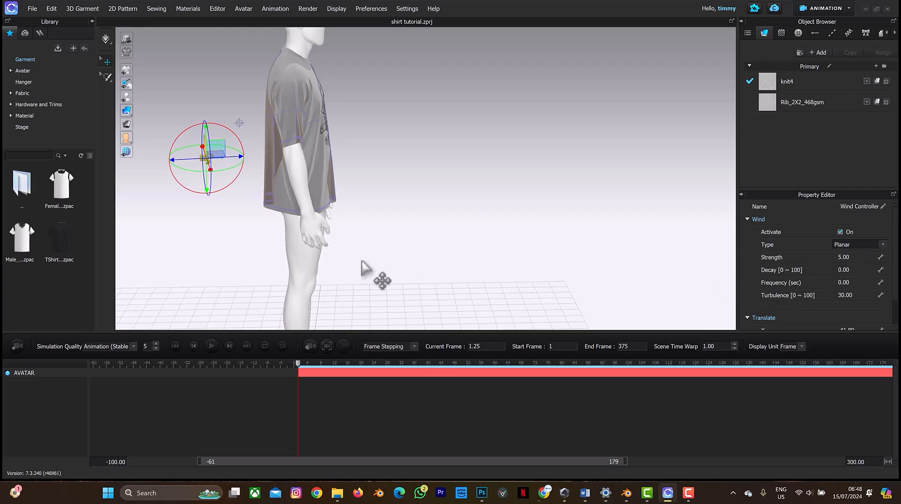
{"action": "mouse_move", "coordinate": [590, 236]}
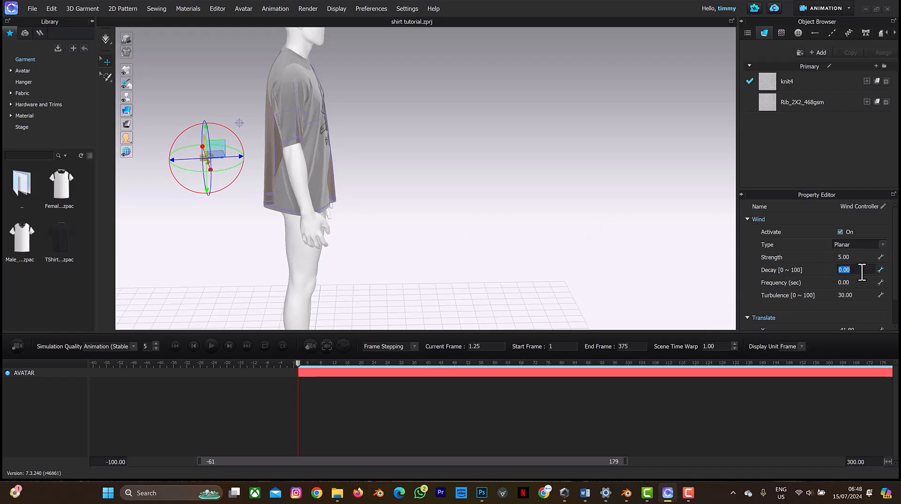
{"action": "type", "text": "10"}
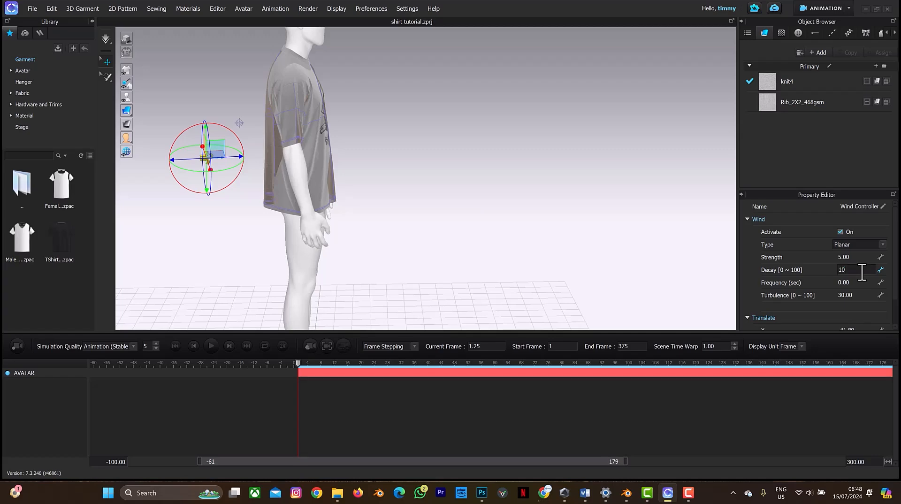
{"action": "left_click", "coordinate": [856, 282]}
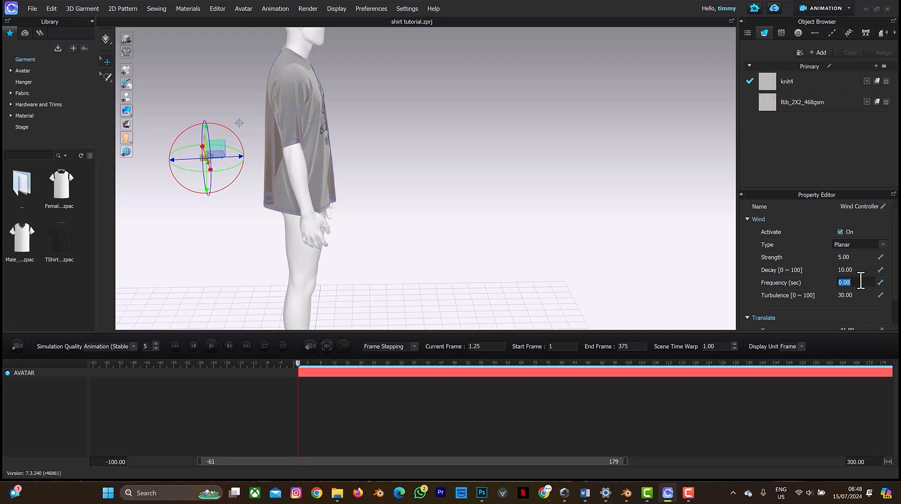
{"action": "type", "text": "3.00"}
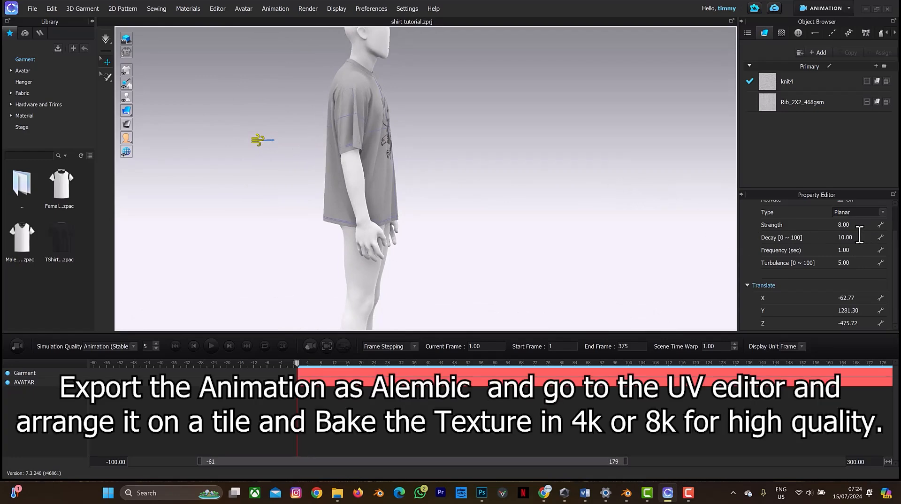
{"action": "mouse_move", "coordinate": [853, 253]}
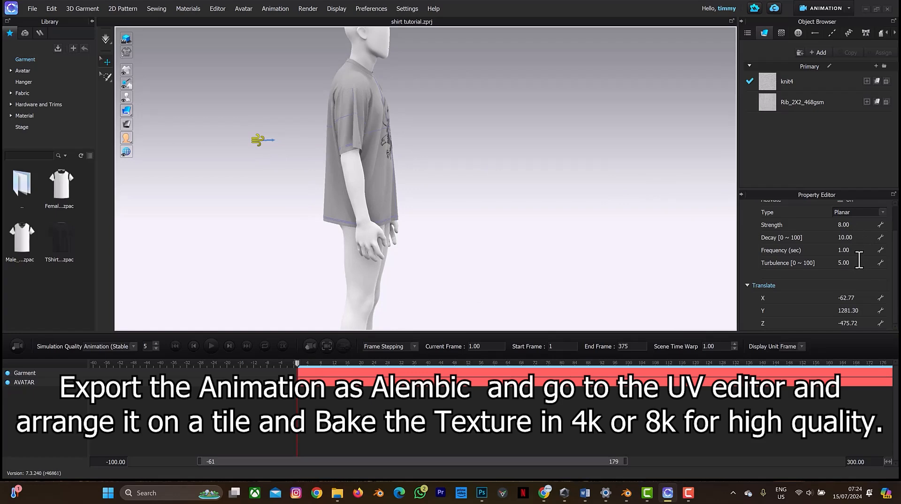
{"action": "mouse_move", "coordinate": [287, 167]}
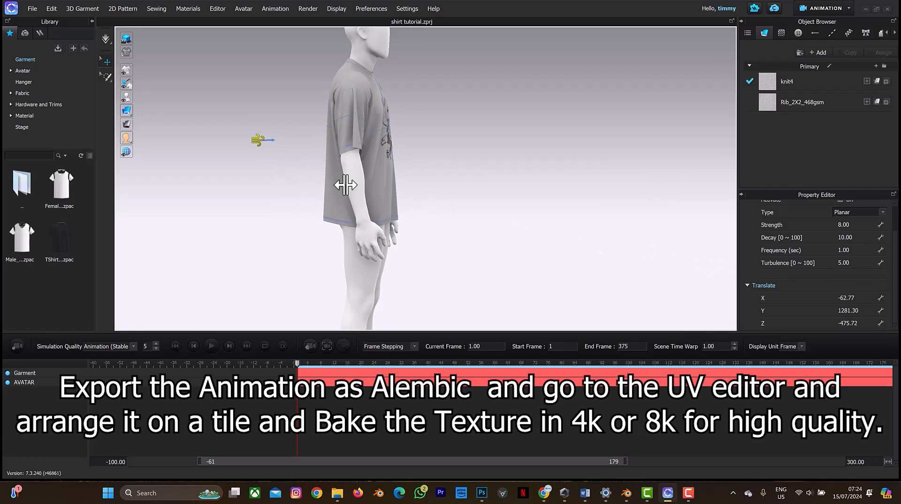
{"action": "mouse_move", "coordinate": [559, 170]}
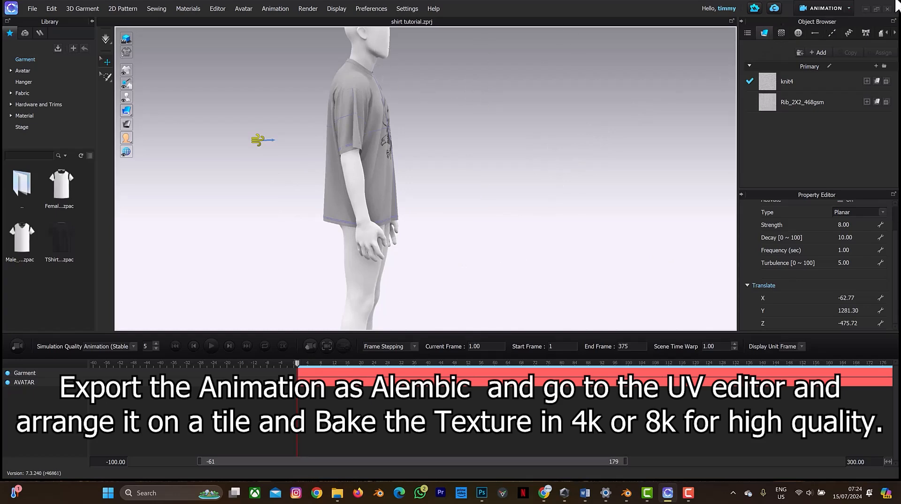
Show the workspace mode choices, UV Editor among them.
{"action": "left_click", "coordinate": [823, 8]}
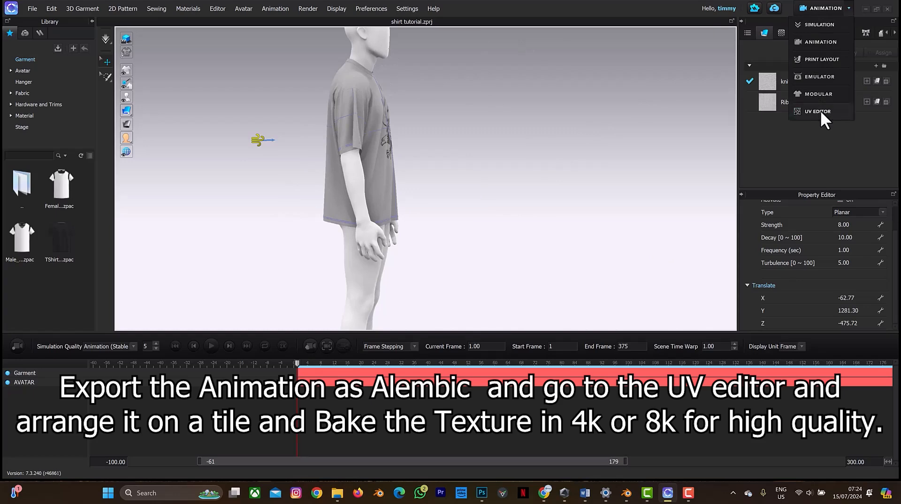
Switch to the UV Editor showing the shirt's pattern pieces laid out on one UV tile.
{"action": "left_click", "coordinate": [818, 111]}
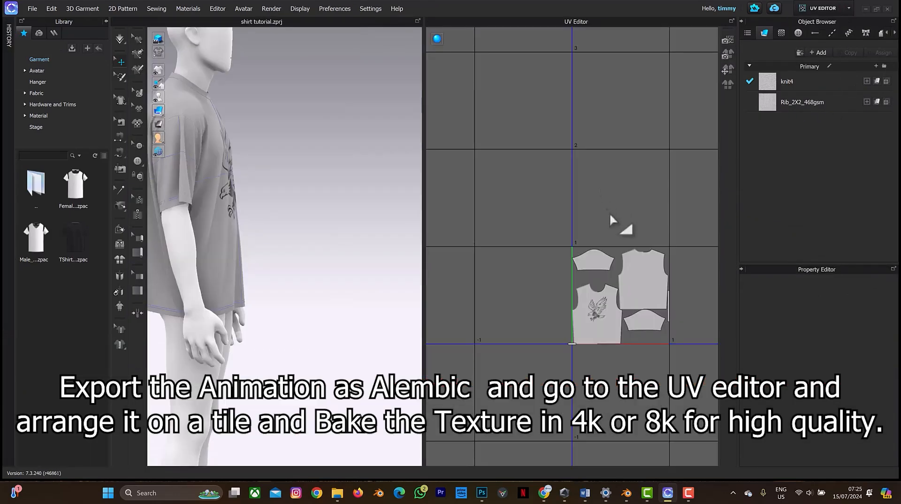
{"action": "mouse_move", "coordinate": [566, 236]}
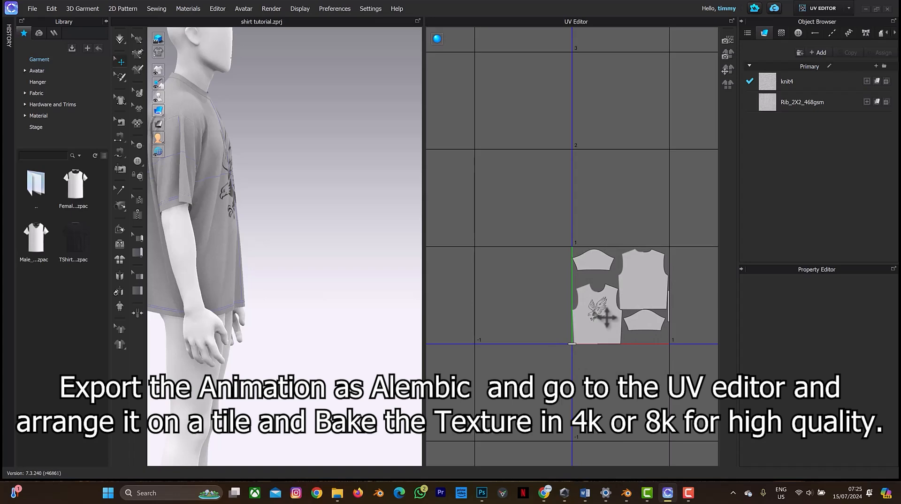
{"action": "mouse_move", "coordinate": [597, 225]}
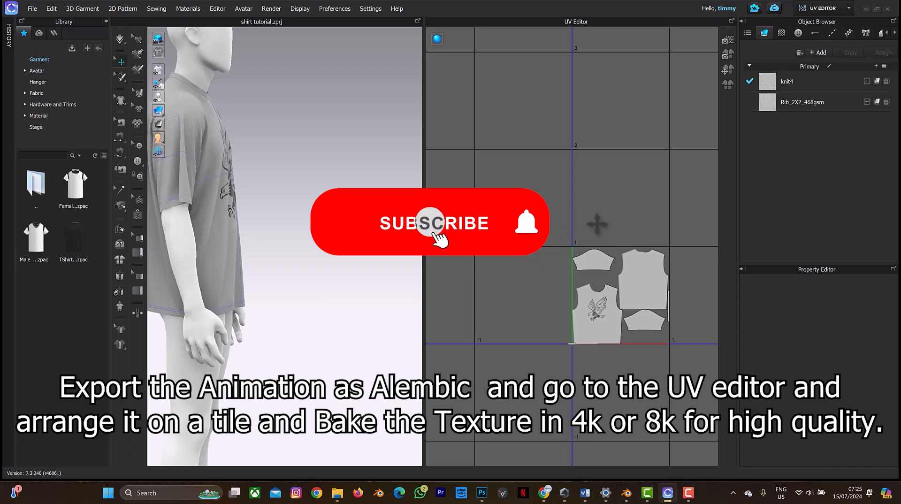
{"action": "left_click", "coordinate": [433, 223]}
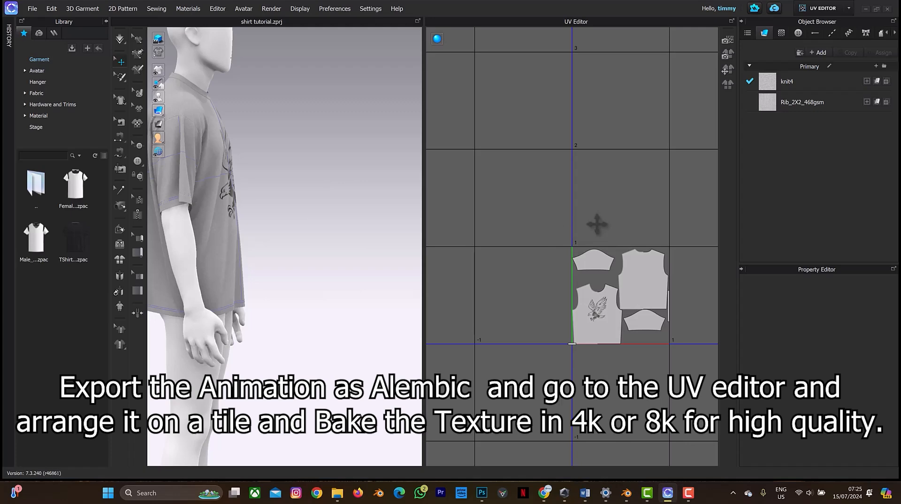
{"action": "mouse_move", "coordinate": [493, 5]}
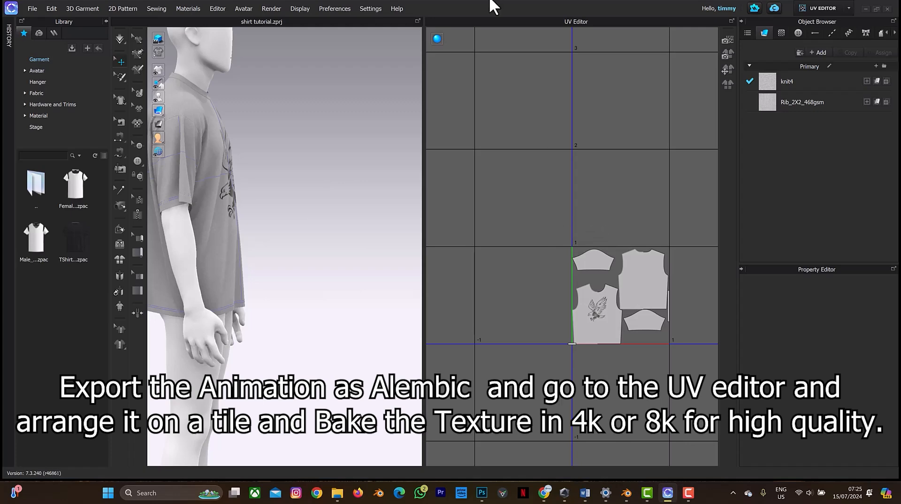